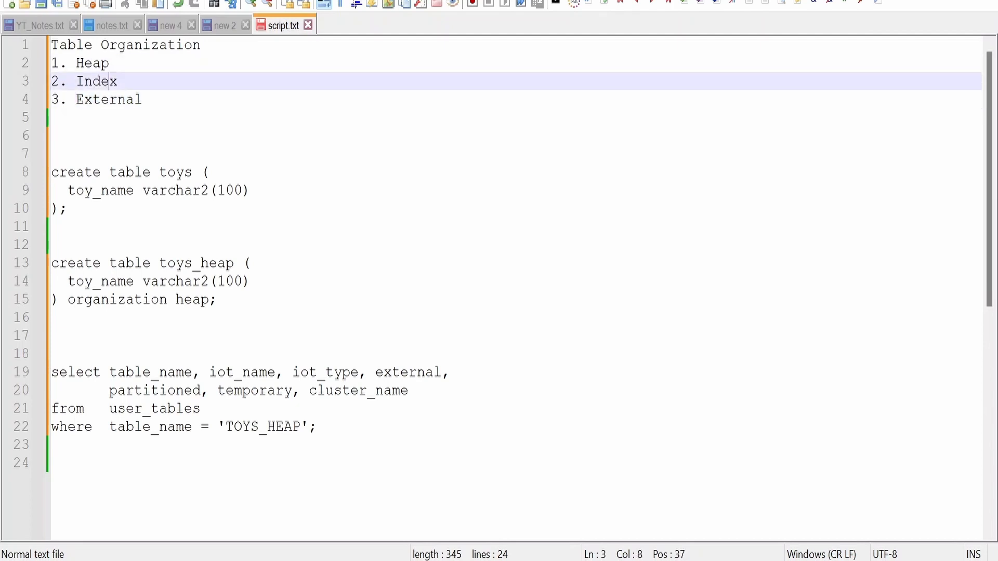
# Highlight the External and Heap organization terms in the notes and the toys_heap statement
pyautogui.doubleClick(109, 99)
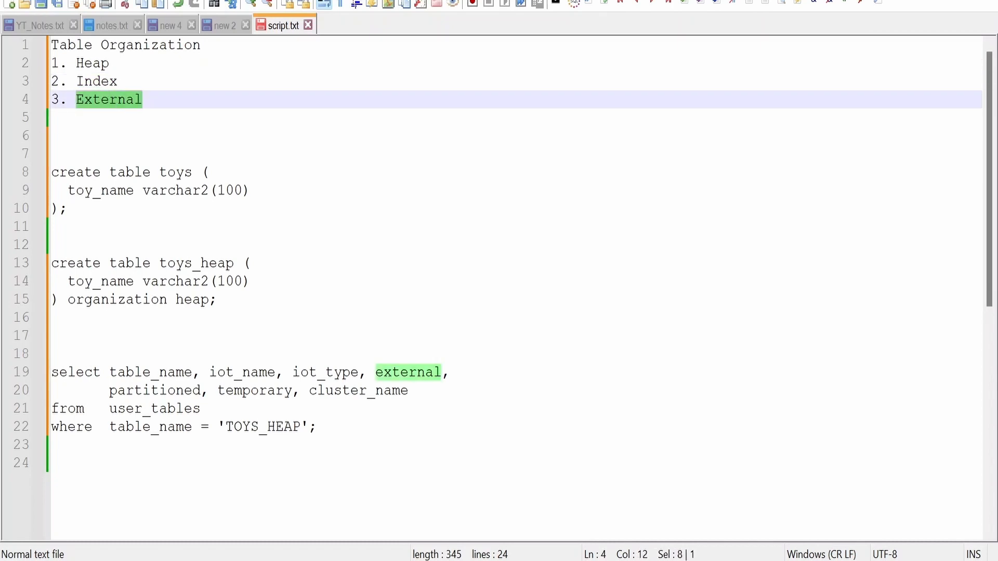
pyautogui.doubleClick(92, 62)
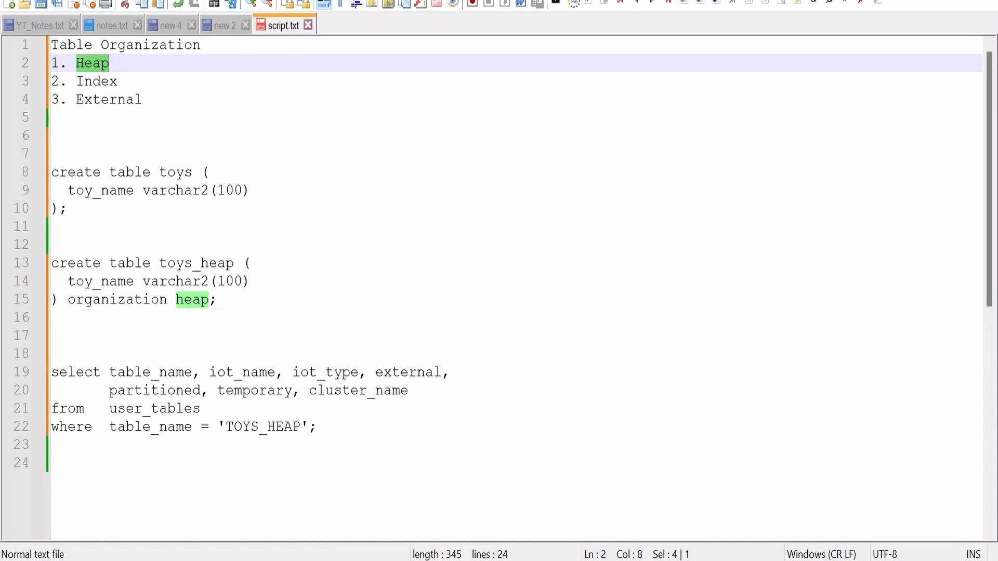
pyautogui.doubleClick(118, 300)
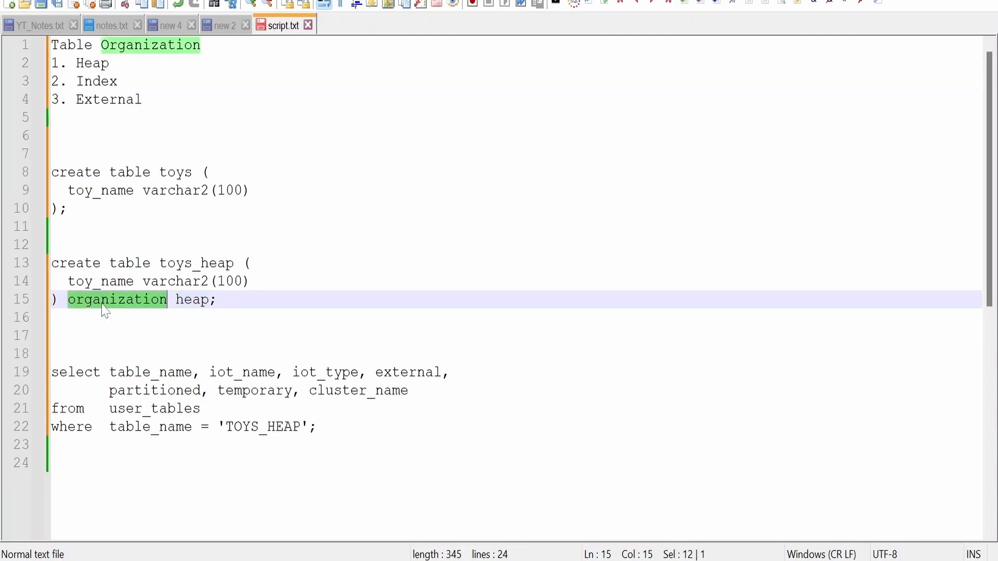
pyautogui.moveTo(138, 312)
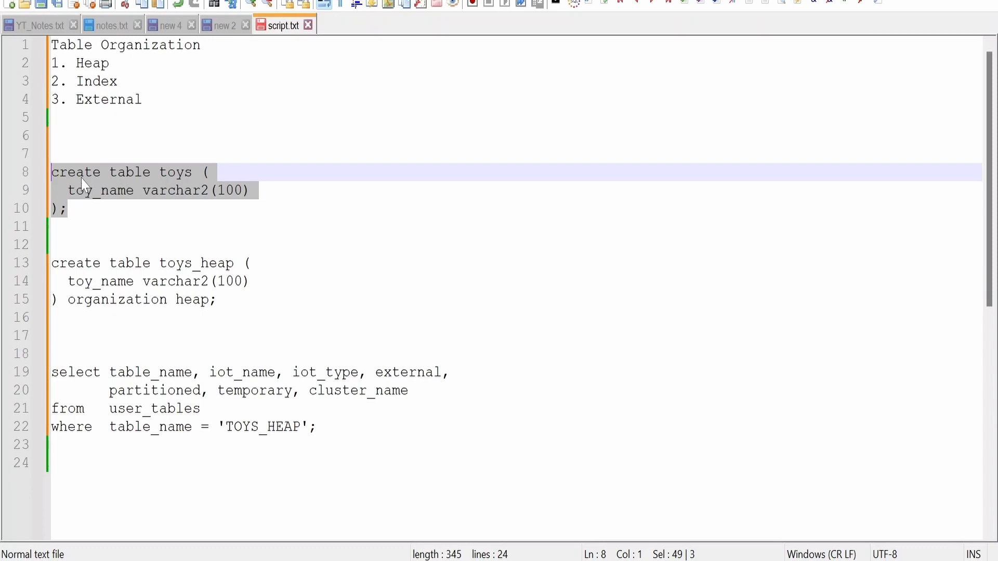
pyautogui.moveTo(193, 186)
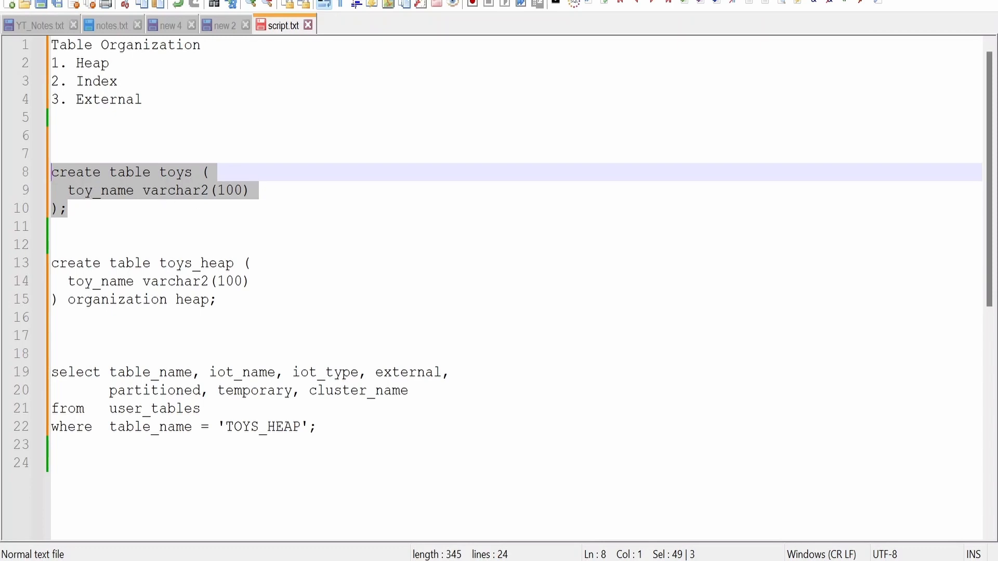
pyautogui.moveTo(294, 198)
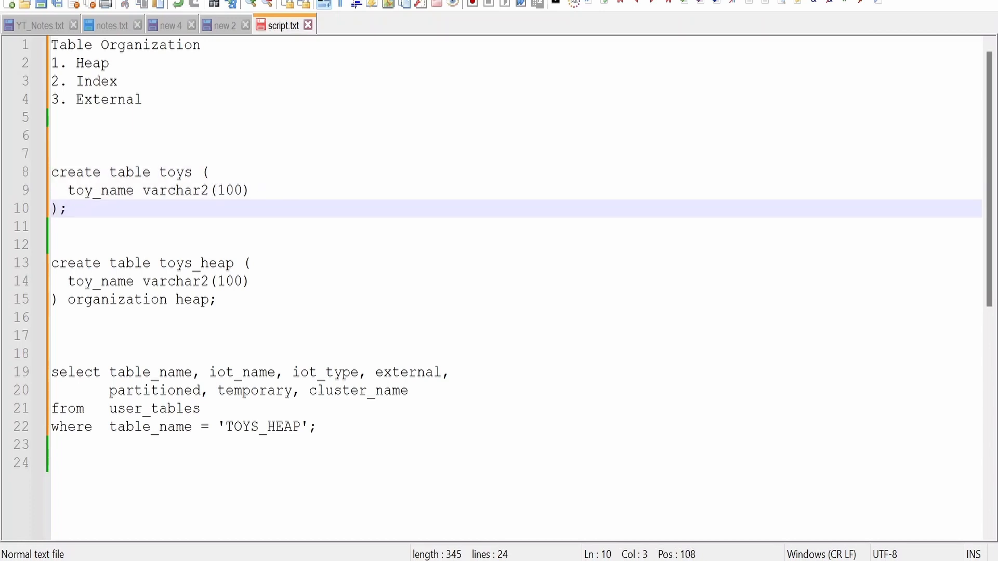
pyautogui.click(67, 208)
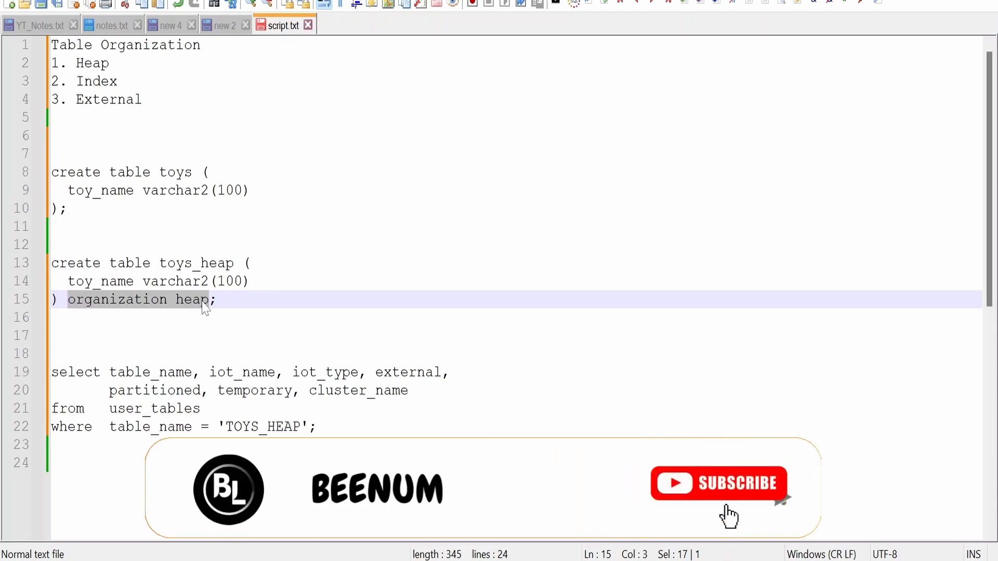
# Run the create table toys_heap organization heap statement in the worksheet
pyautogui.doubleClick(192, 299)
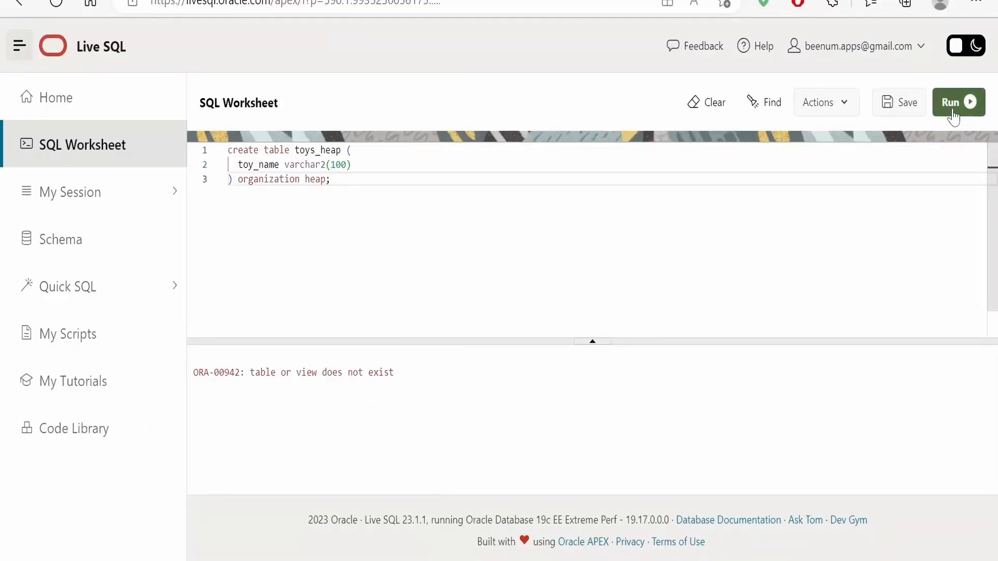
pyautogui.click(958, 102)
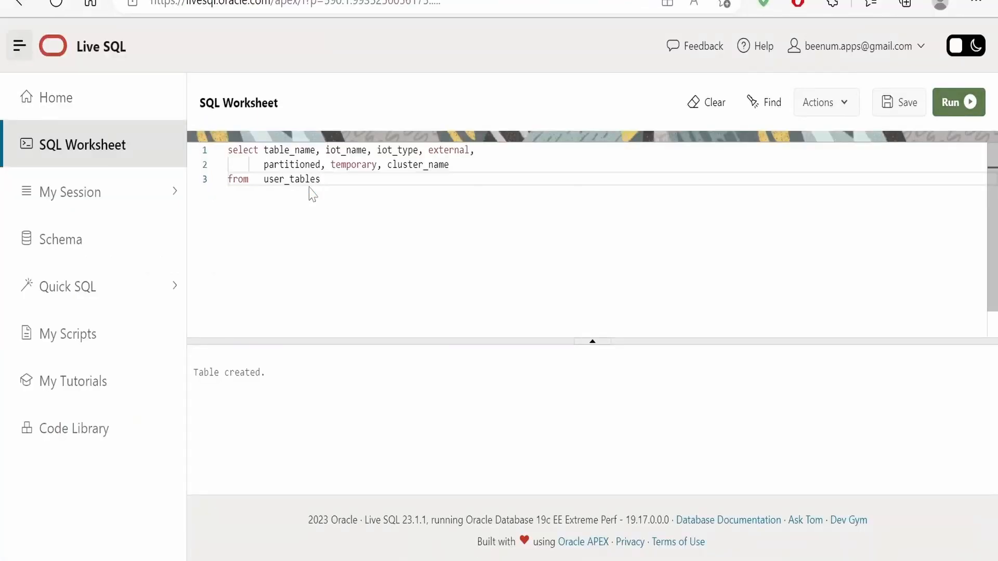
# Run the user_tables query and review the TOYS and TOYS_HEAP result rows
pyautogui.click(958, 102)
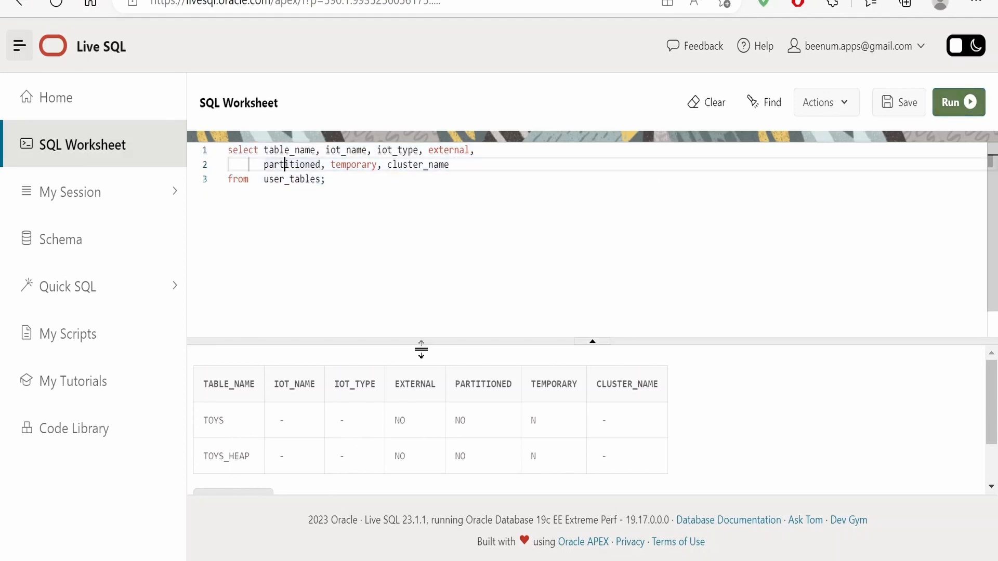
pyautogui.moveTo(255, 395)
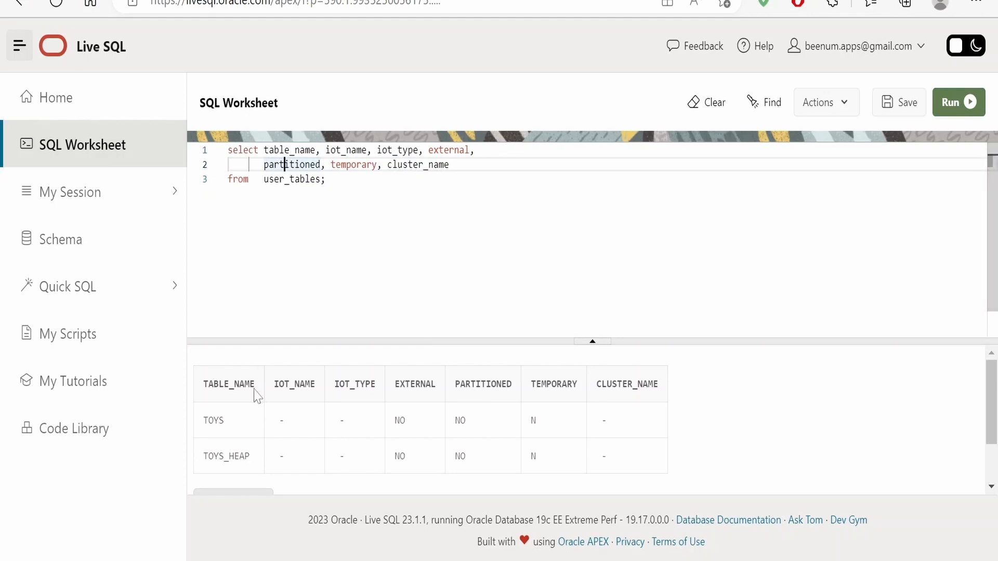
pyautogui.moveTo(471, 399)
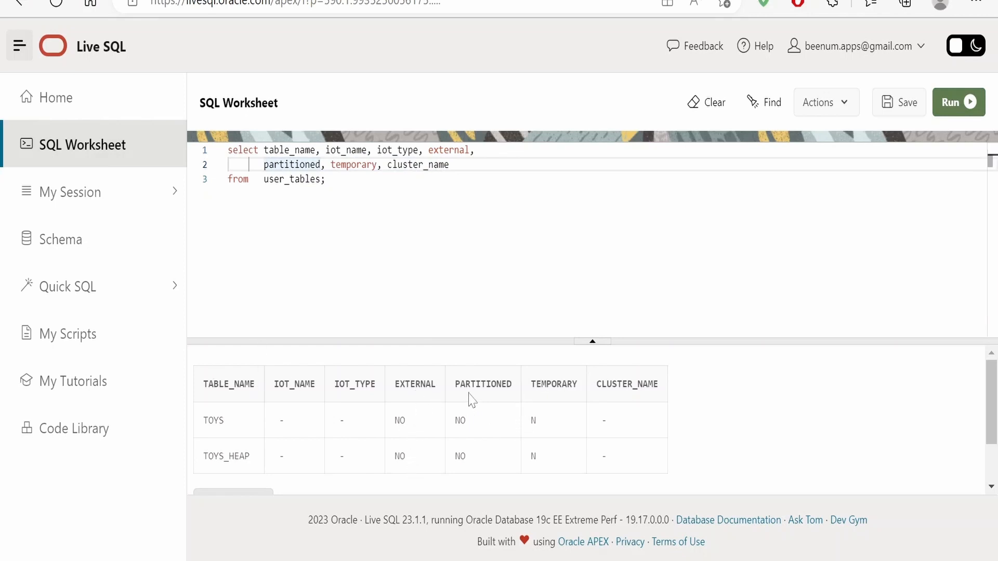
pyautogui.moveTo(544, 437)
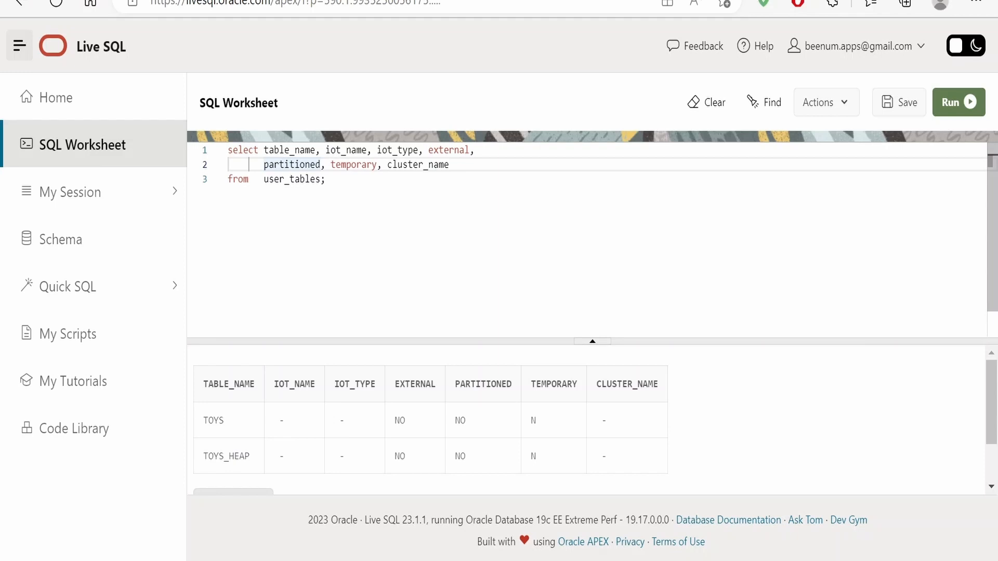
pyautogui.click(285, 164)
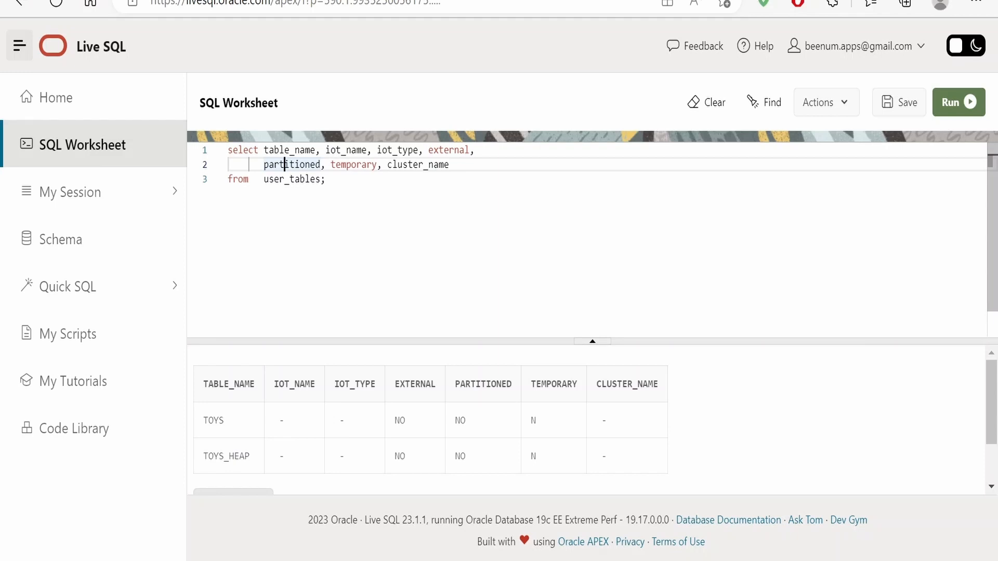